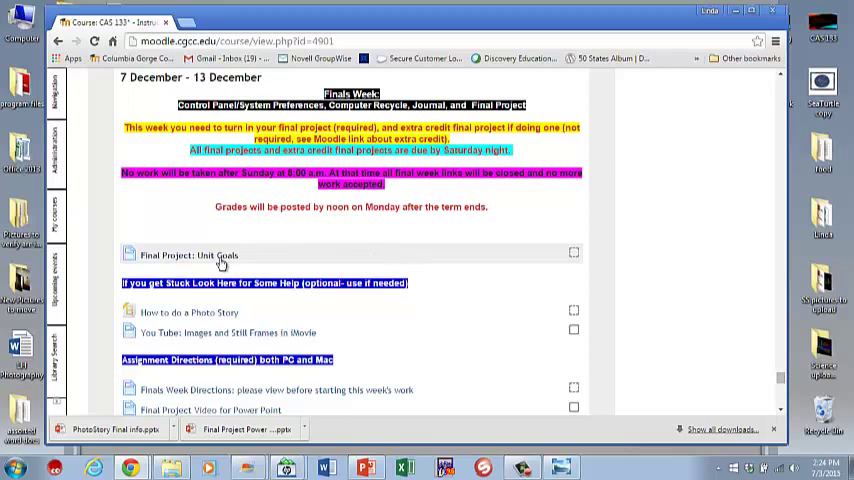
mouse_move(772, 280)
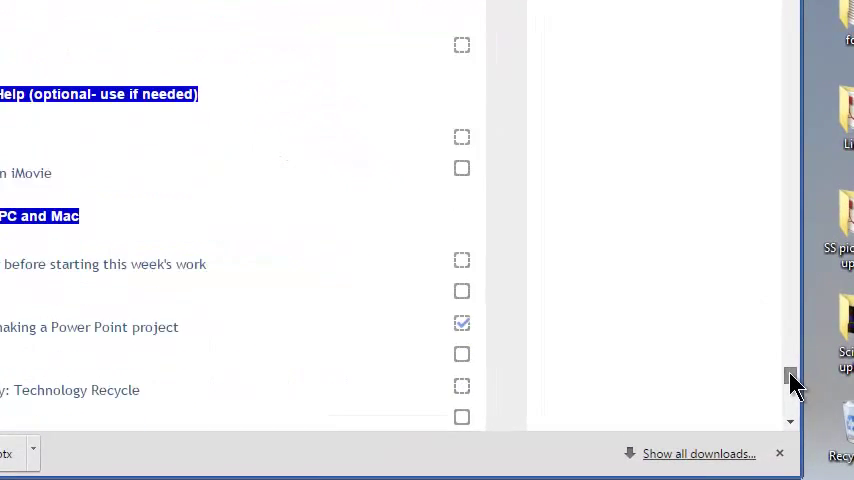
scroll(down, 3)
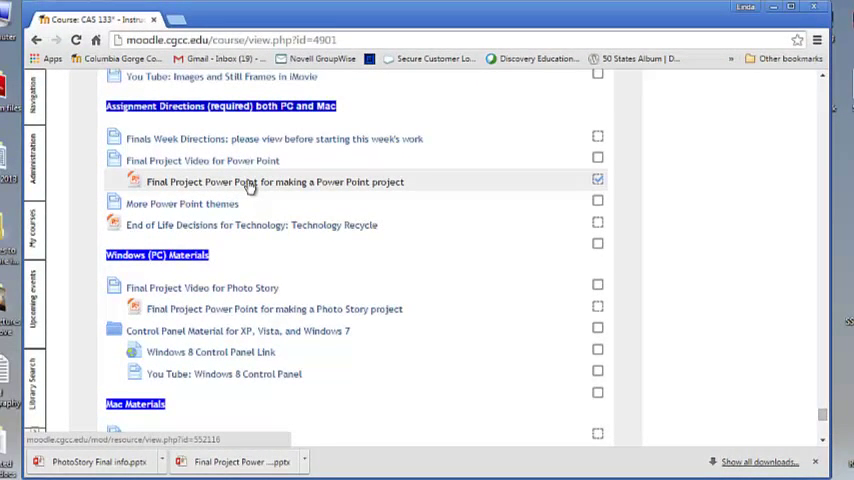
mouse_move(216, 204)
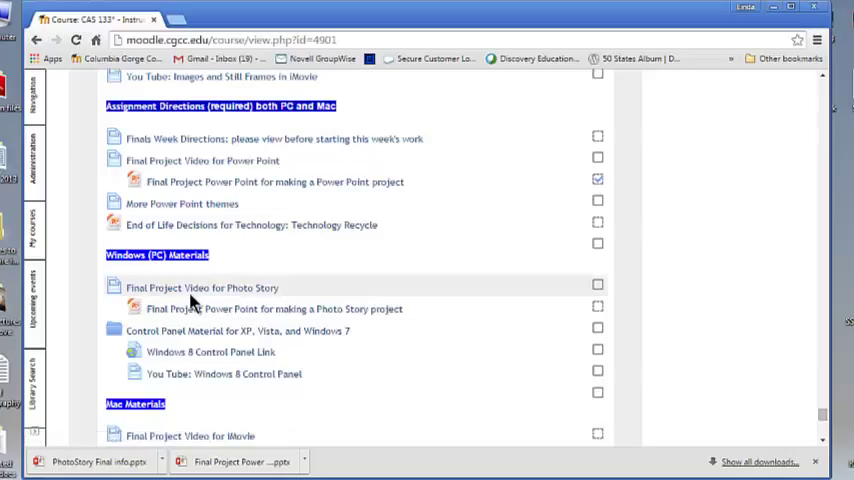
mouse_move(202, 288)
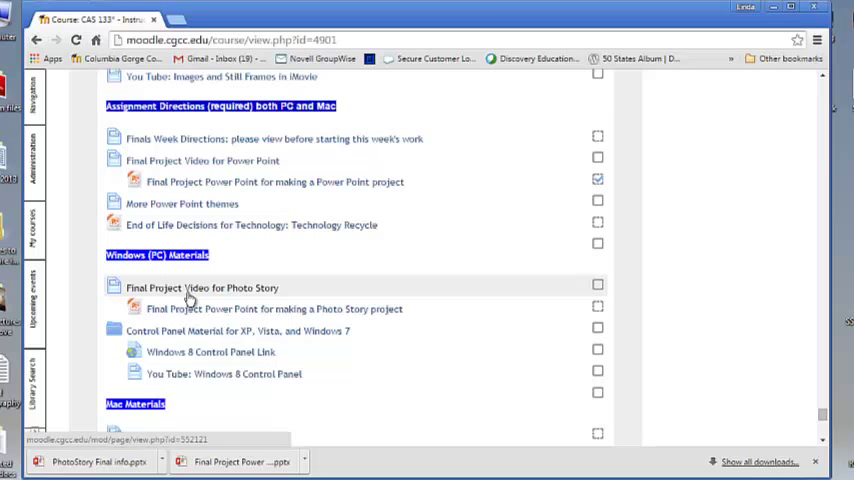
mouse_move(216, 224)
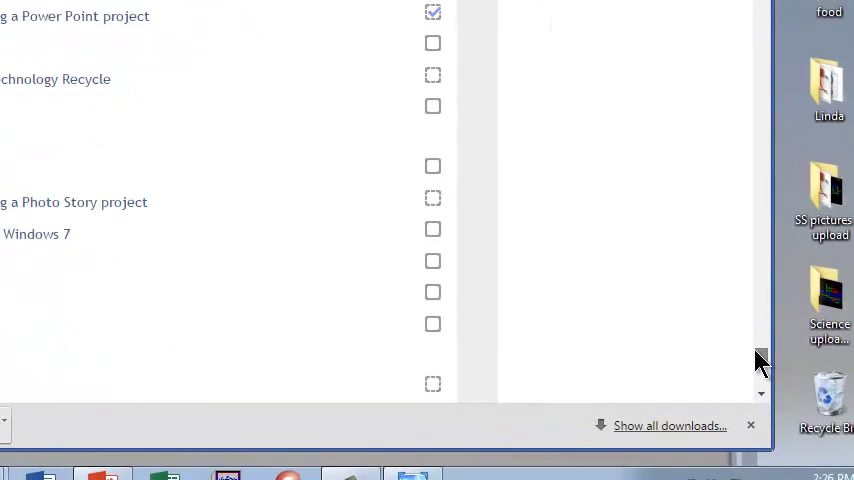
scroll(down, 3)
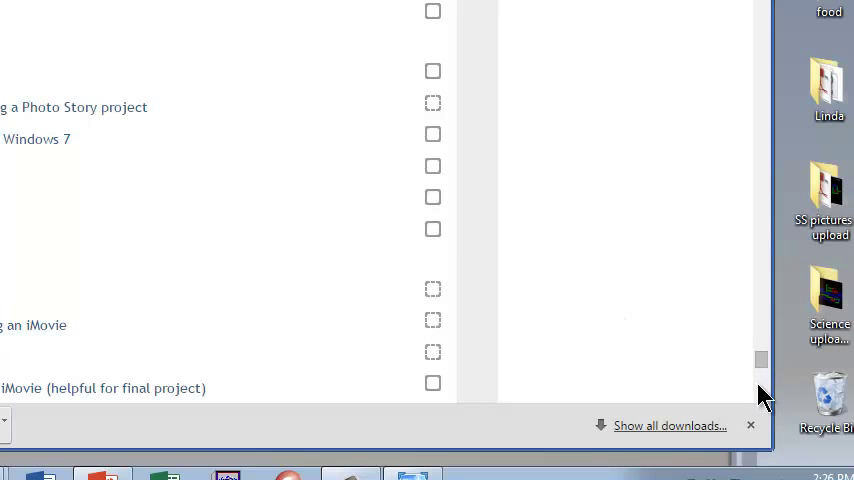
scroll(down, 3)
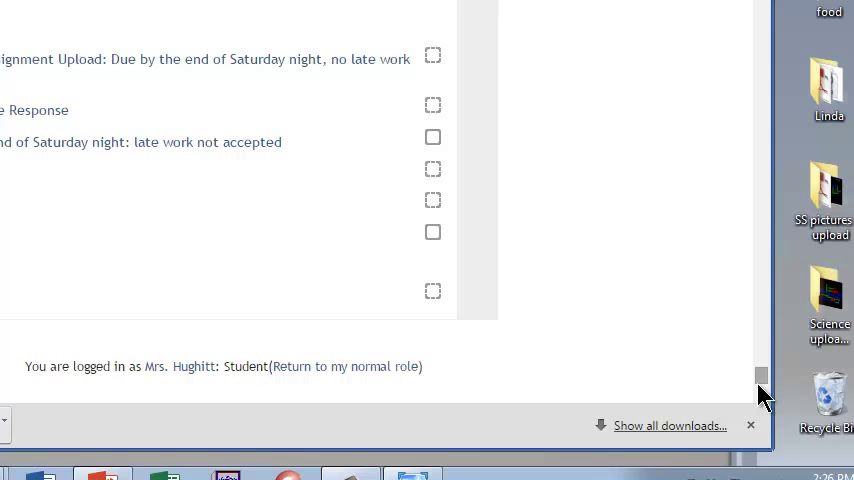
scroll(up, 3)
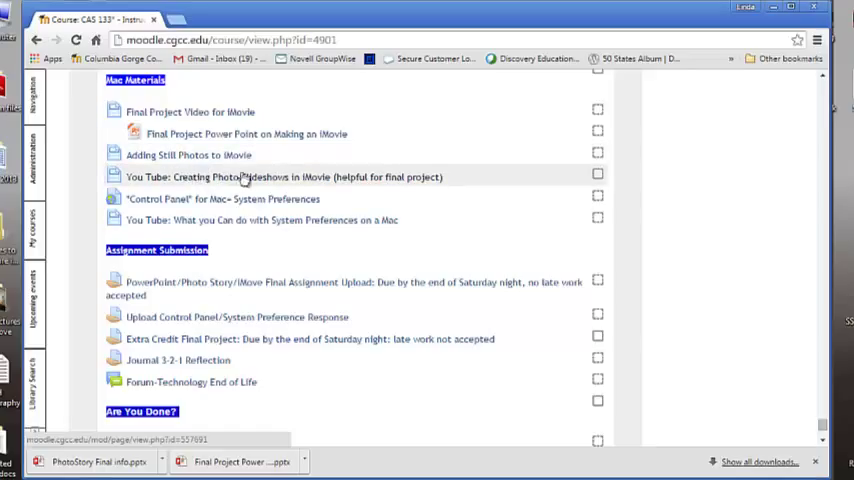
mouse_move(288, 182)
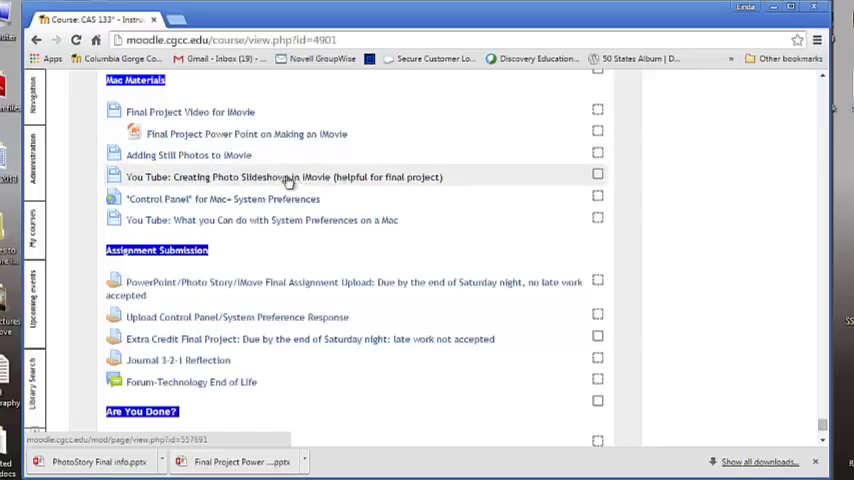
mouse_move(308, 180)
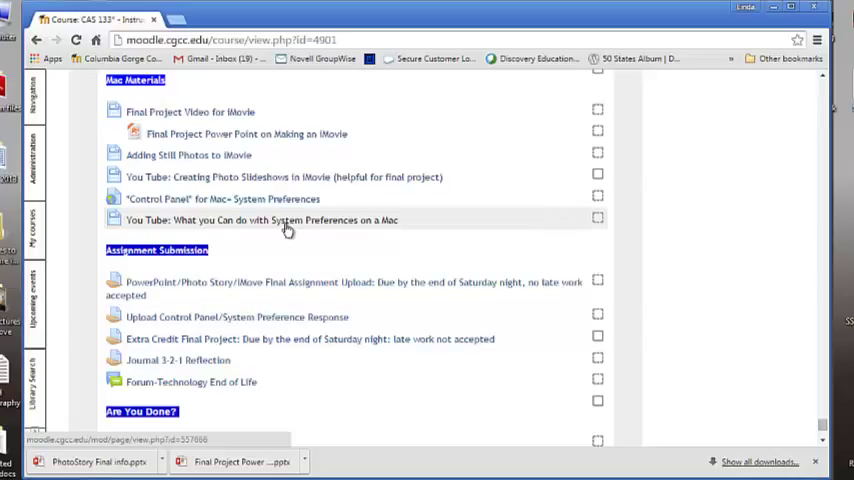
mouse_move(268, 296)
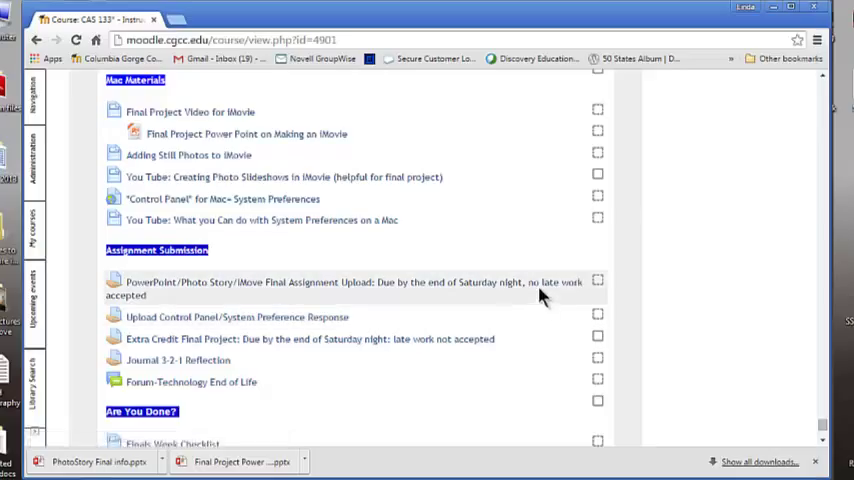
mouse_move(504, 292)
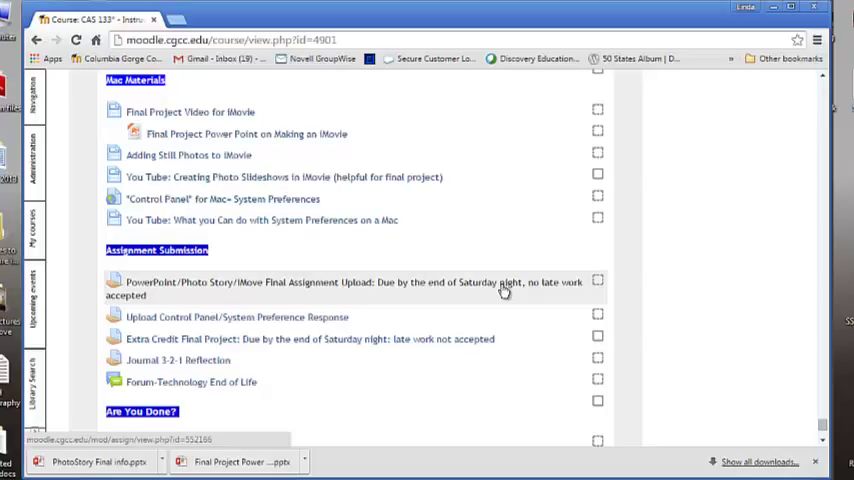
mouse_move(470, 304)
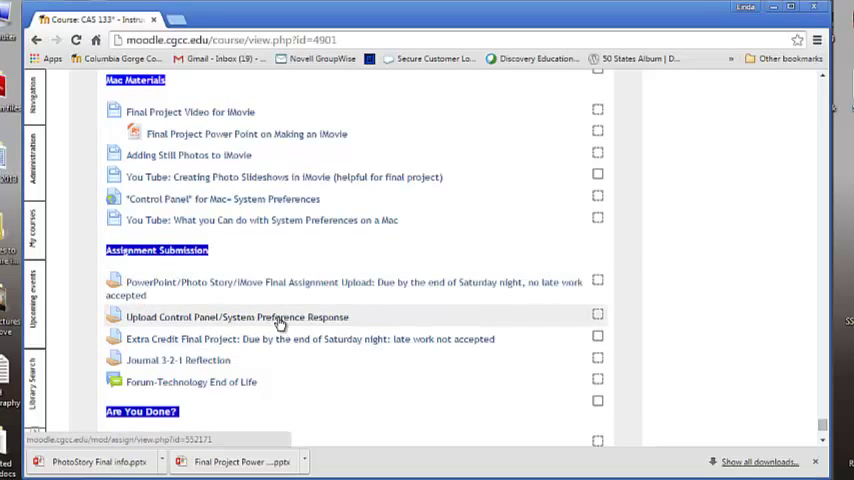
mouse_move(334, 324)
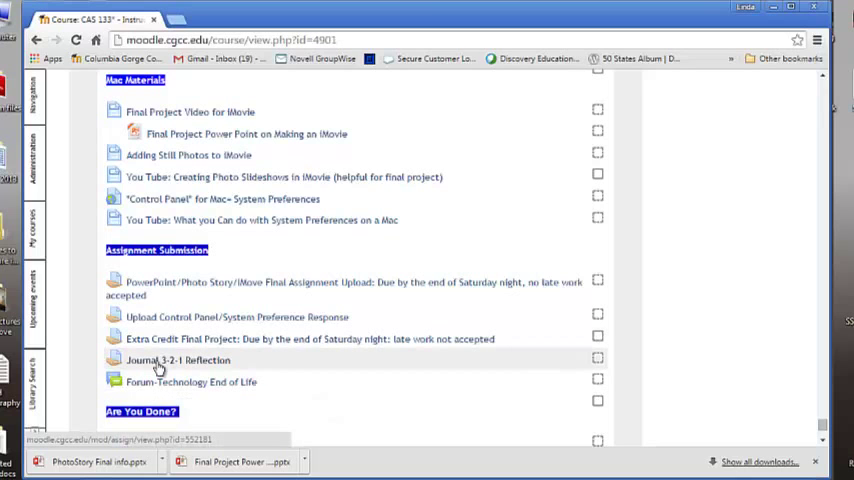
click(178, 360)
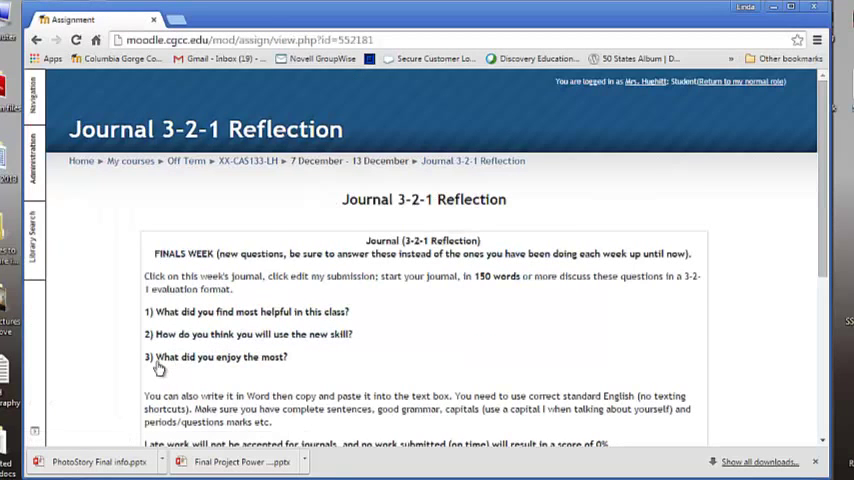
mouse_move(164, 388)
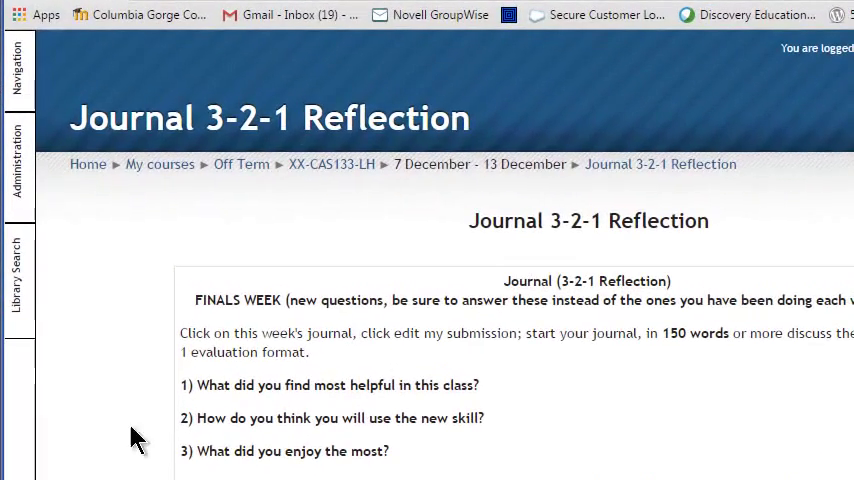
mouse_move(236, 392)
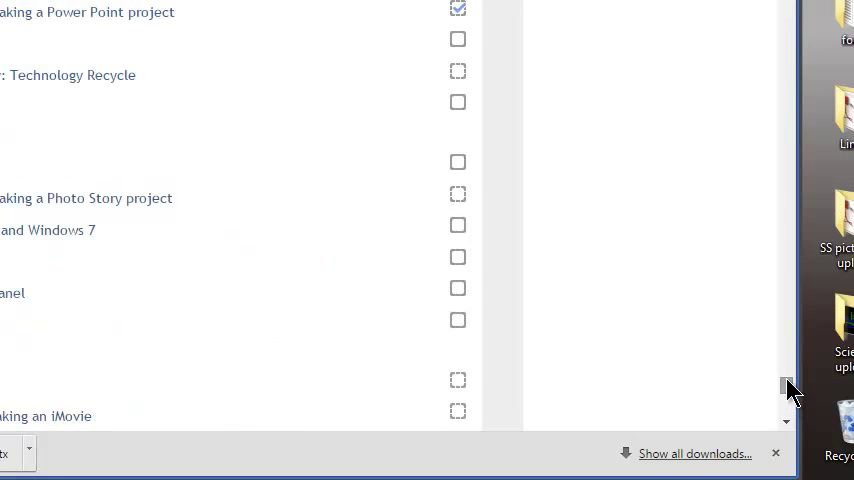
mouse_move(656, 238)
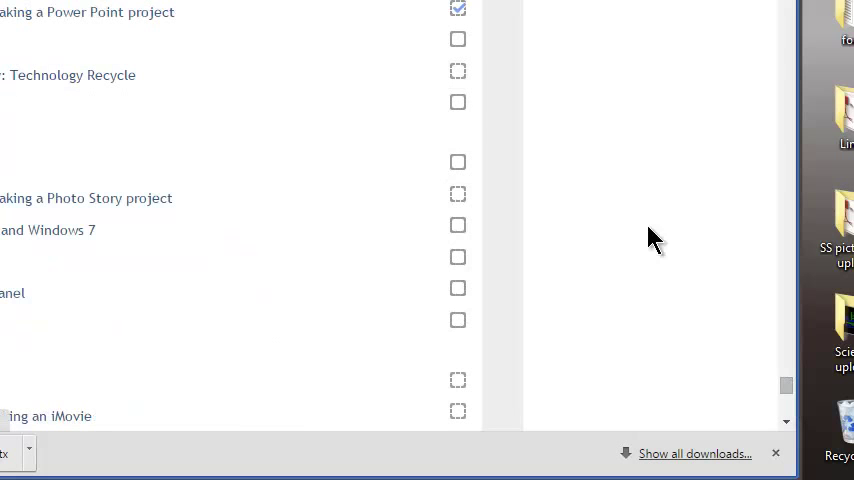
scroll(down, 3)
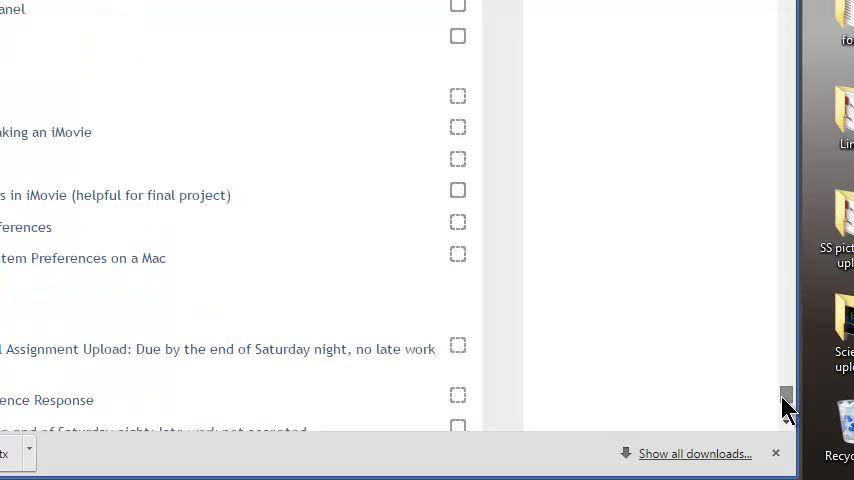
scroll(up, 3)
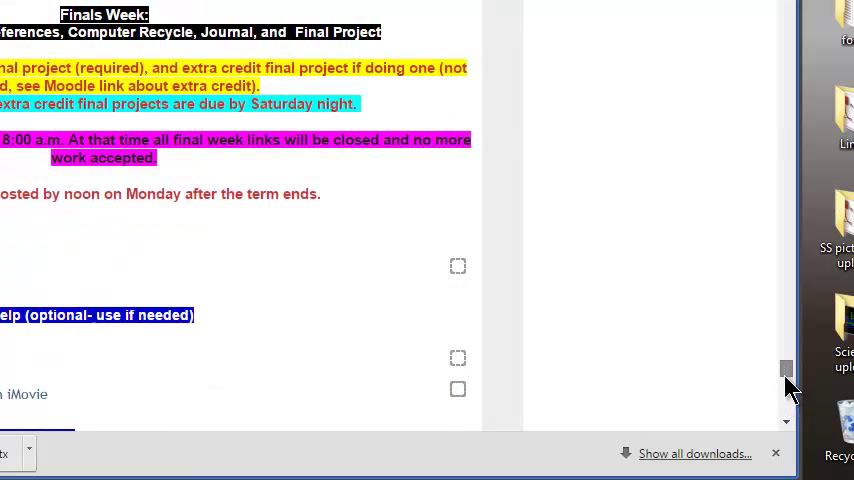
scroll(up, 3)
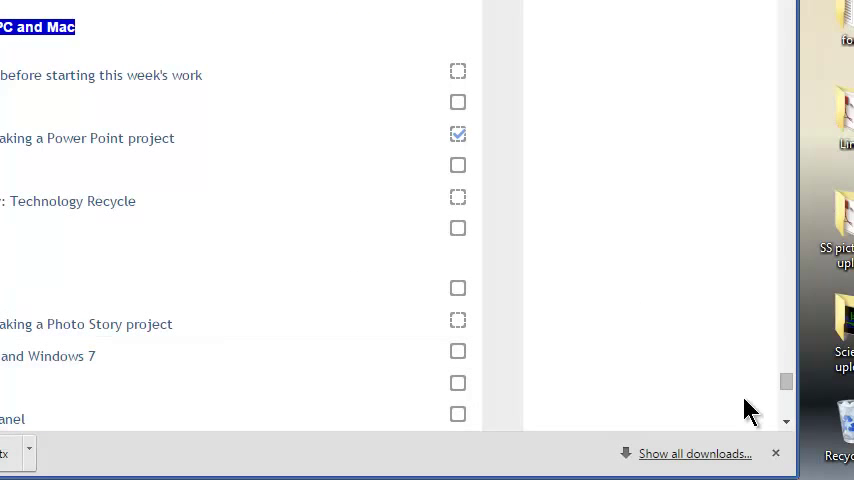
scroll(down, 3)
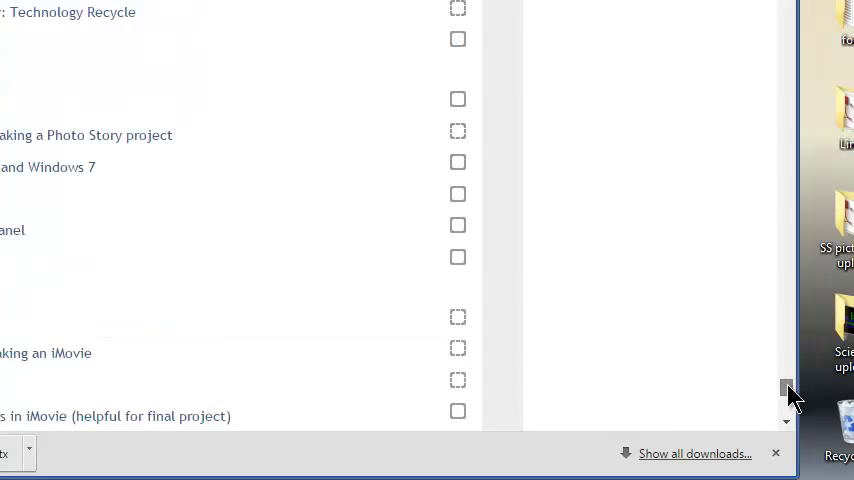
scroll(down, 3)
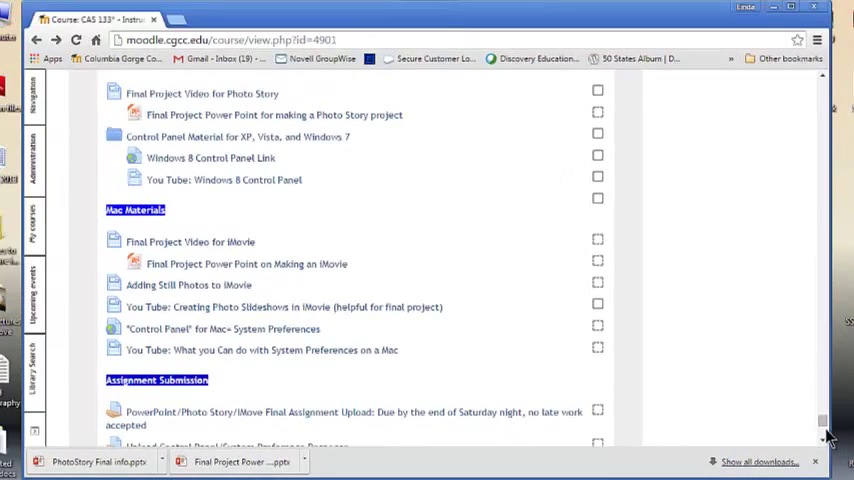
scroll(down, 3)
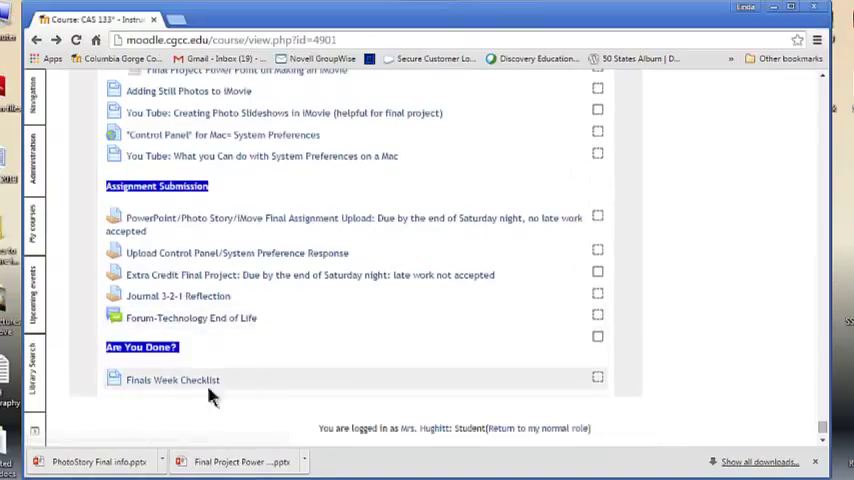
mouse_move(482, 360)
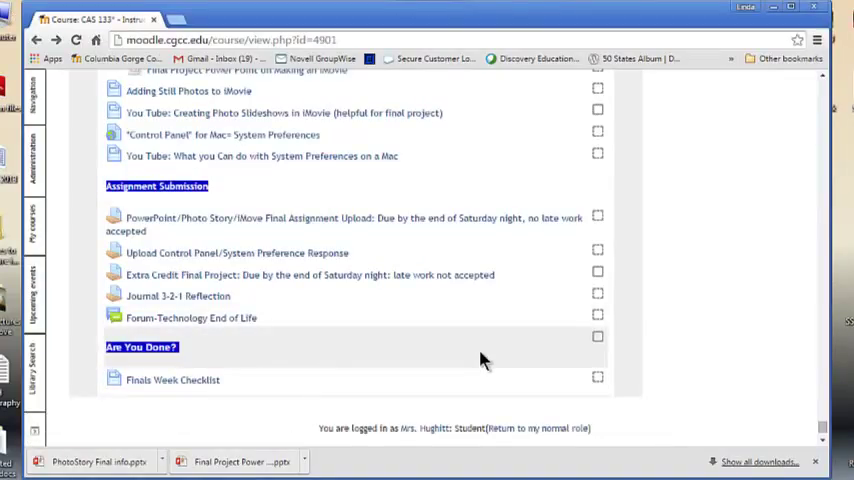